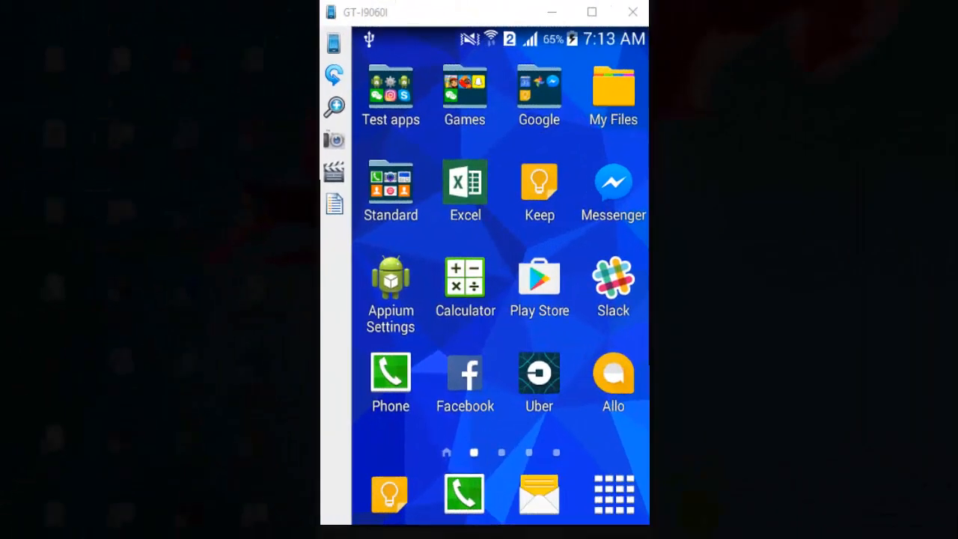
Swipe the home screen to the page holding the Dropbox and Messenger shortcuts
scroll("left", 3)
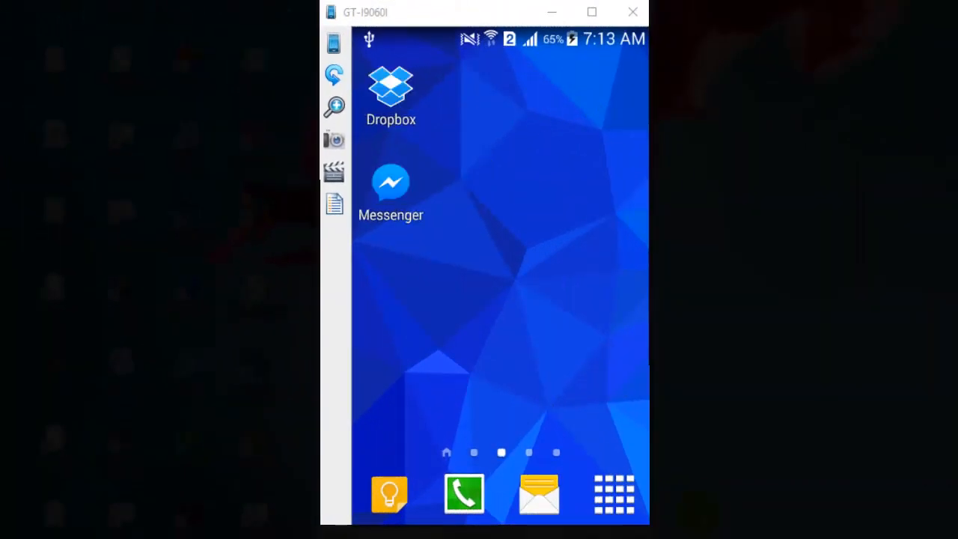
Launch Messenger and switch to its People section showing the Find Contacts prompt
left_click(389, 181)
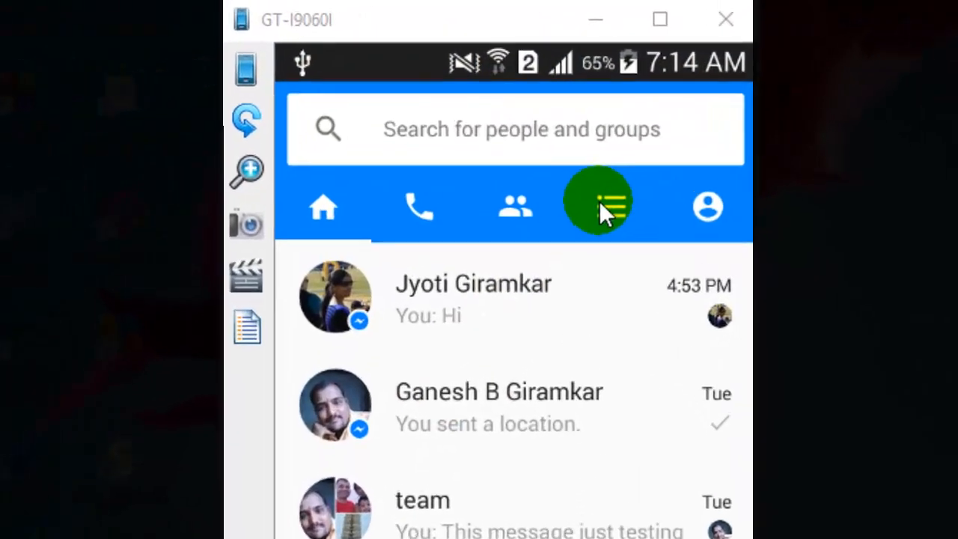
left_click(598, 210)
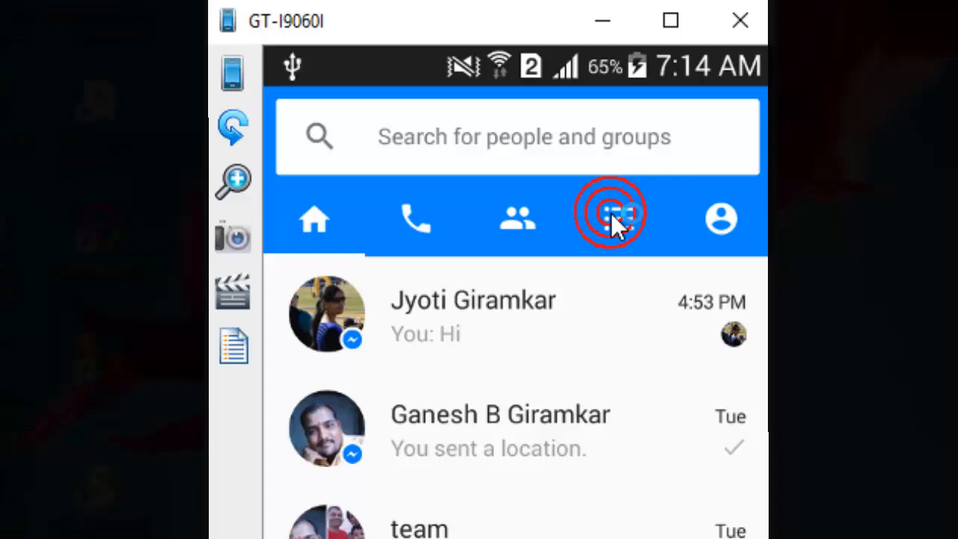
left_click(609, 218)
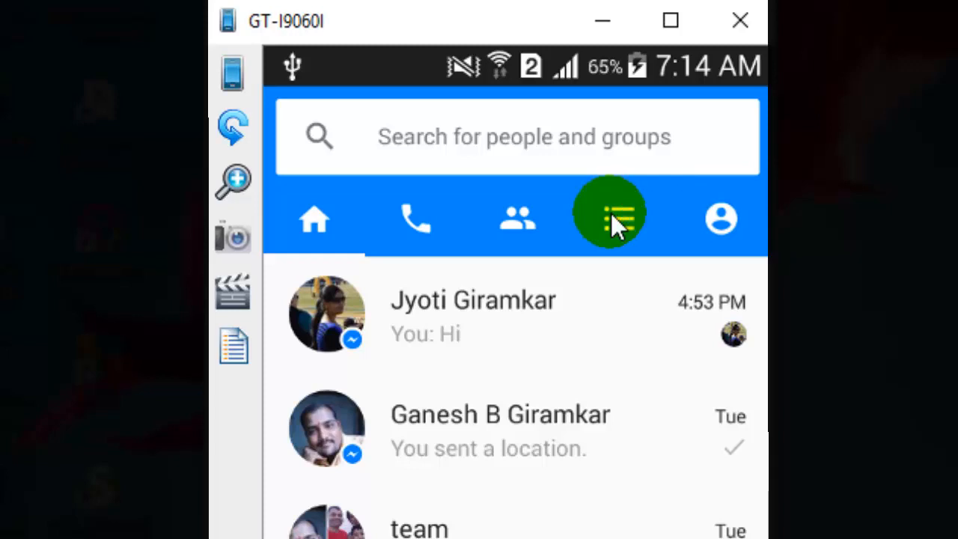
left_click(610, 219)
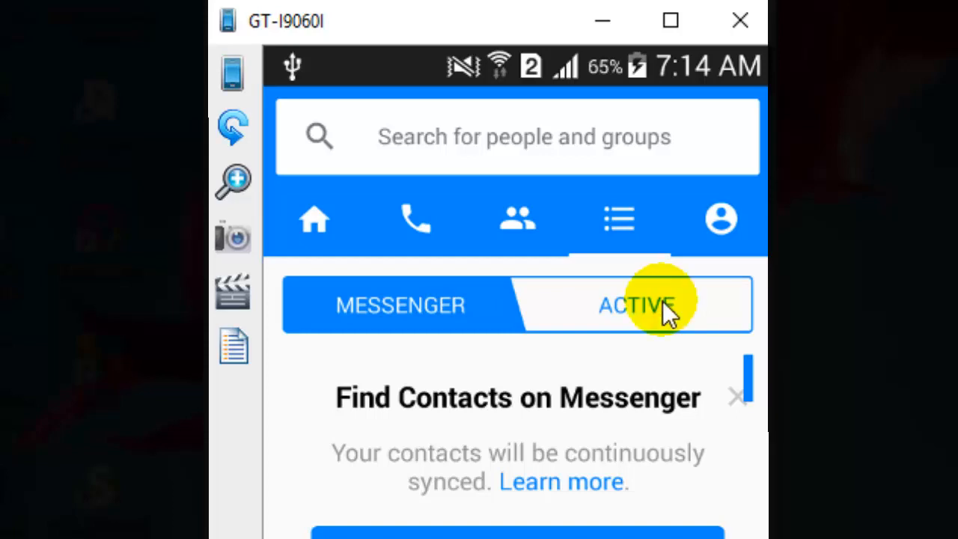
Show the Active list and switch my chat availability toggle off
left_click(636, 306)
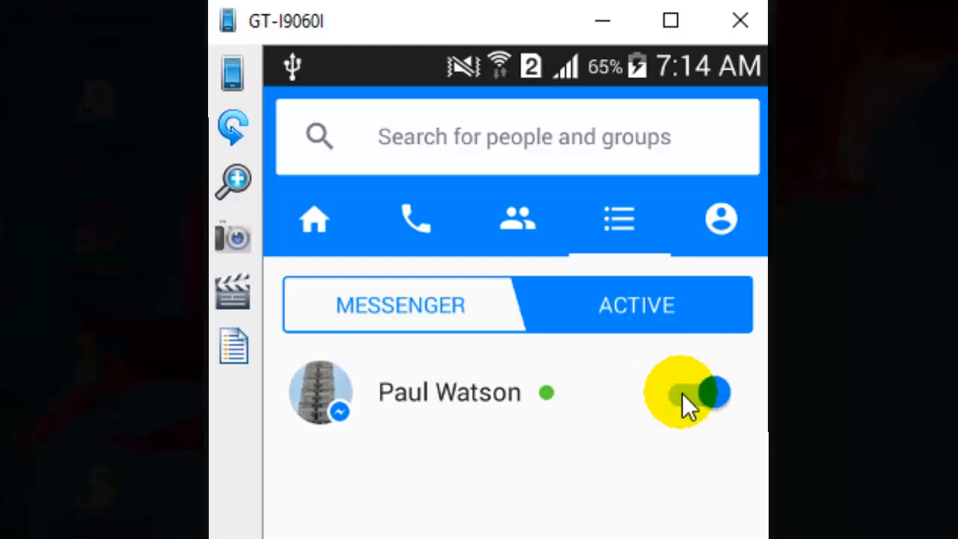
left_click(681, 392)
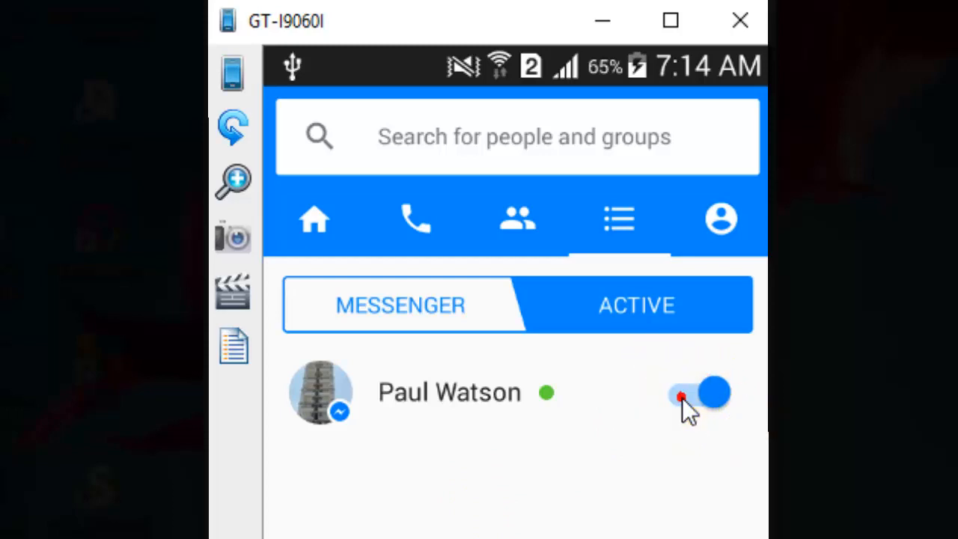
left_click(697, 393)
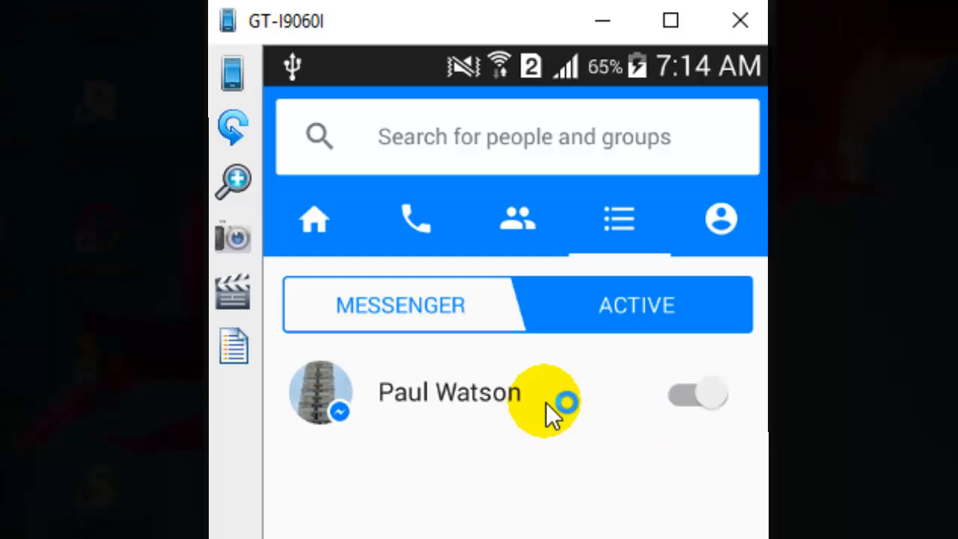